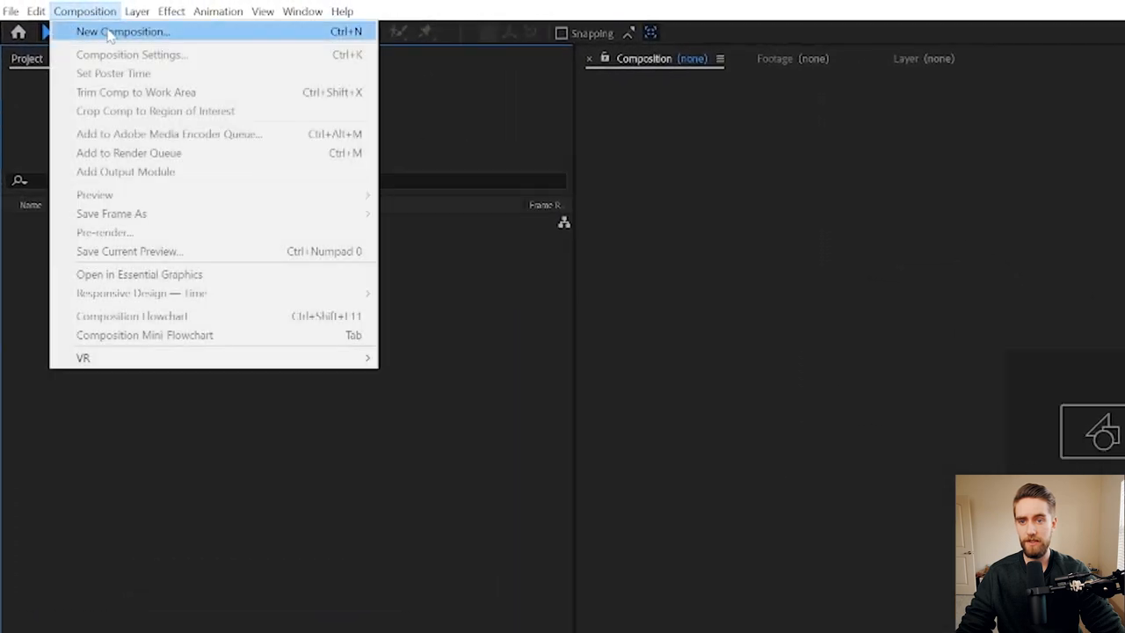
Step: Create a UHD 4K composition named Countdown, 5 minutes long, black background
{"action": "left_click", "coordinate": [123, 32]}
{"action": "type", "text": "Countdown"}
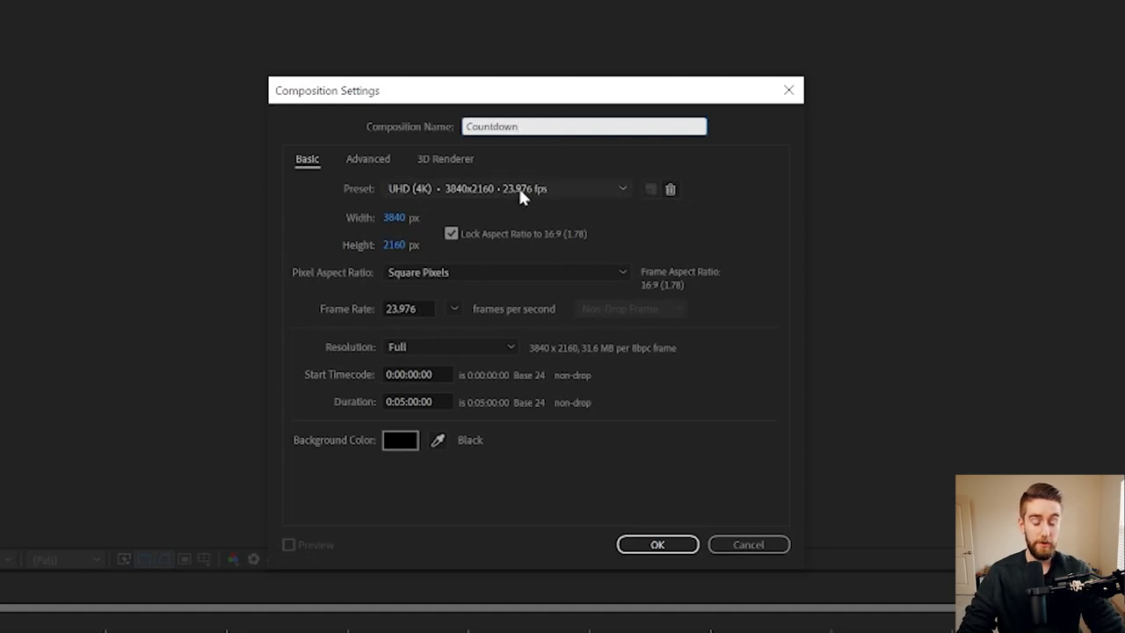
{"action": "mouse_move", "coordinate": [408, 367]}
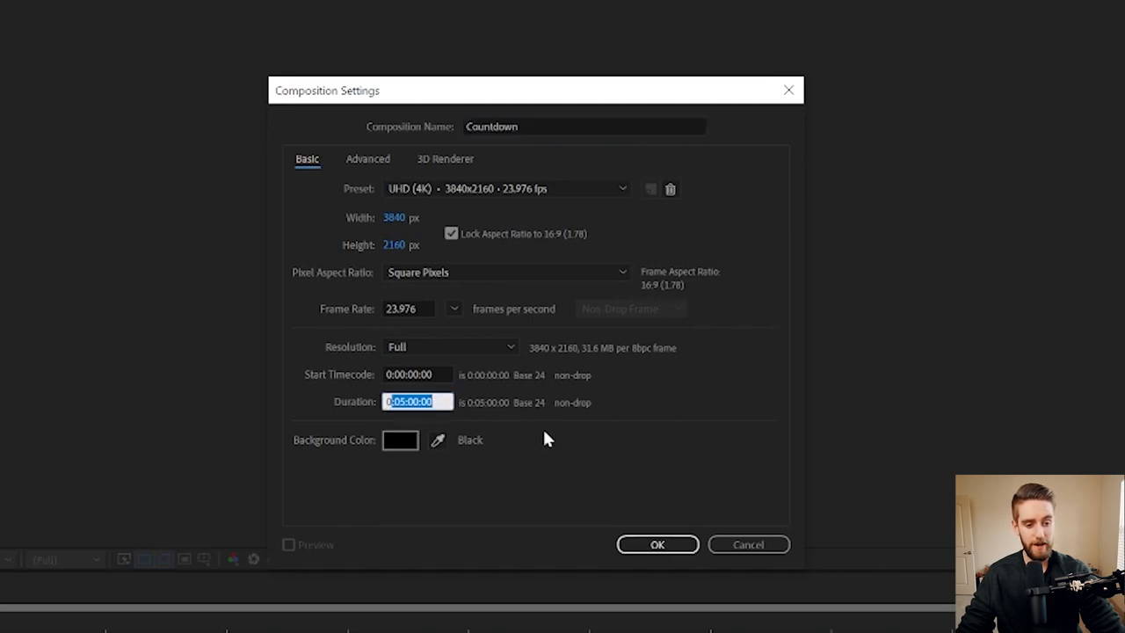
{"action": "left_click", "coordinate": [657, 545]}
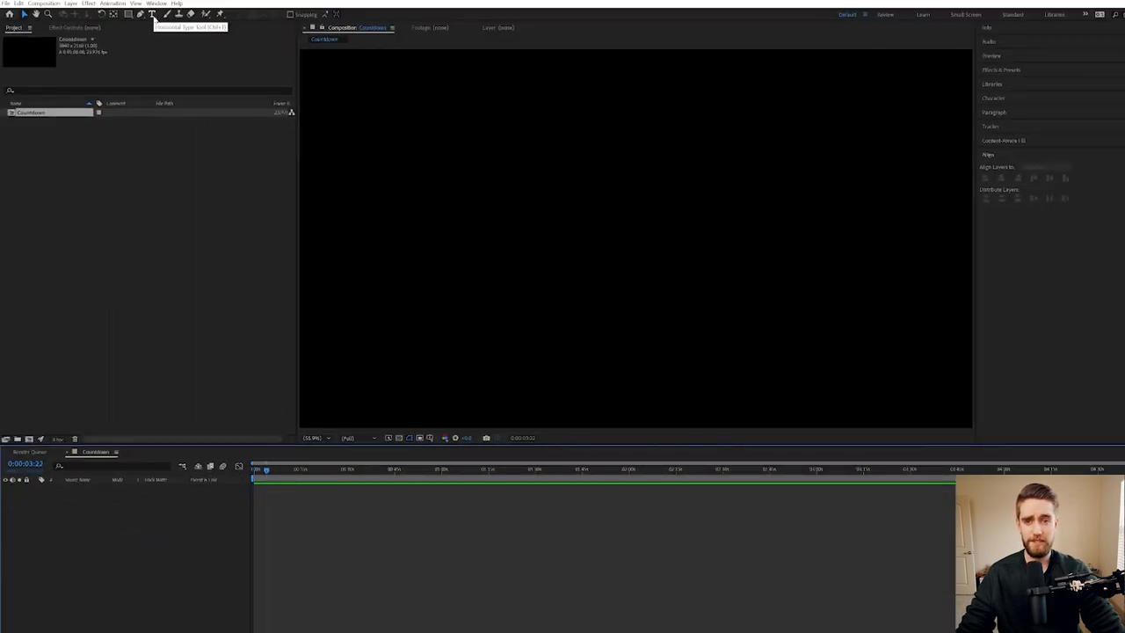
Step: Add a text layer in the centre of the canvas reading 5:00
{"action": "left_click", "coordinate": [151, 14]}
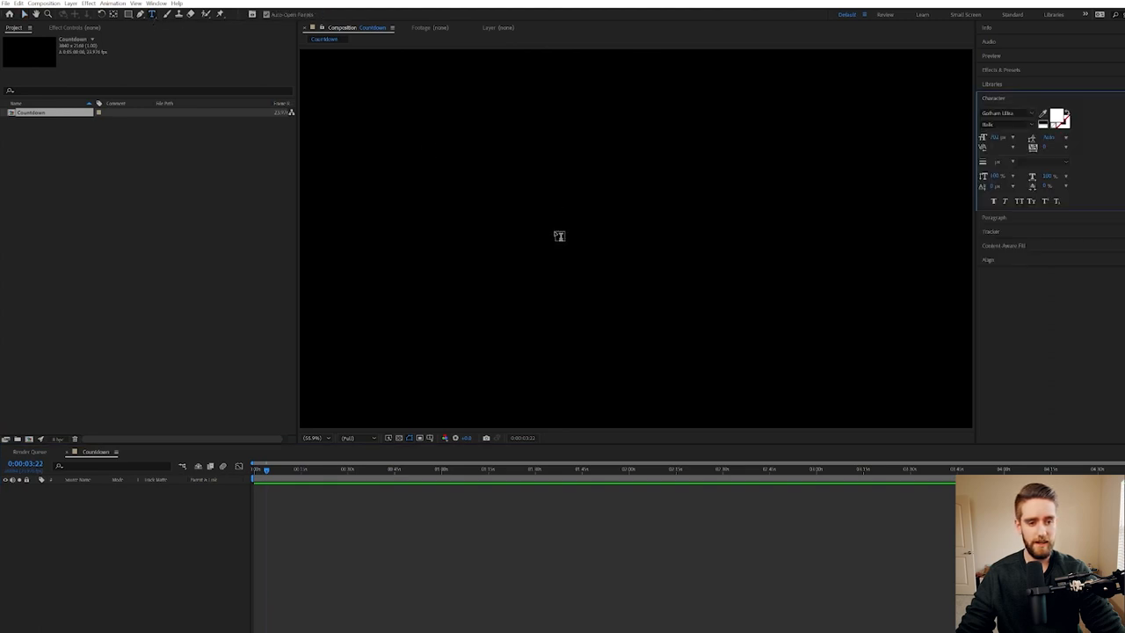
{"action": "left_click", "coordinate": [559, 236]}
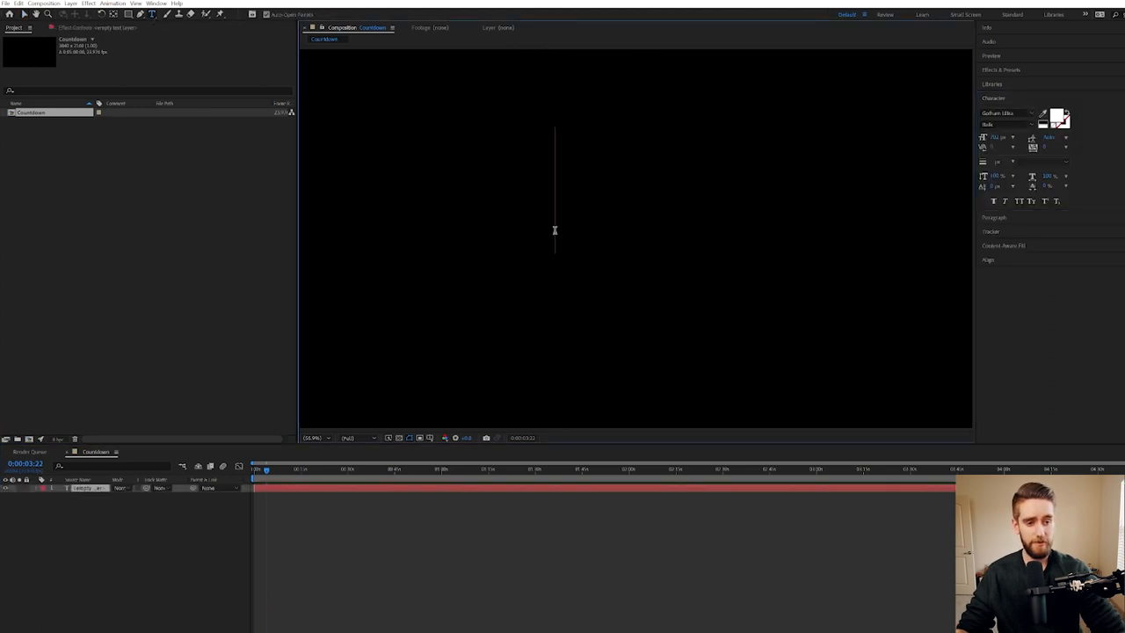
{"action": "type", "text": "5:00"}
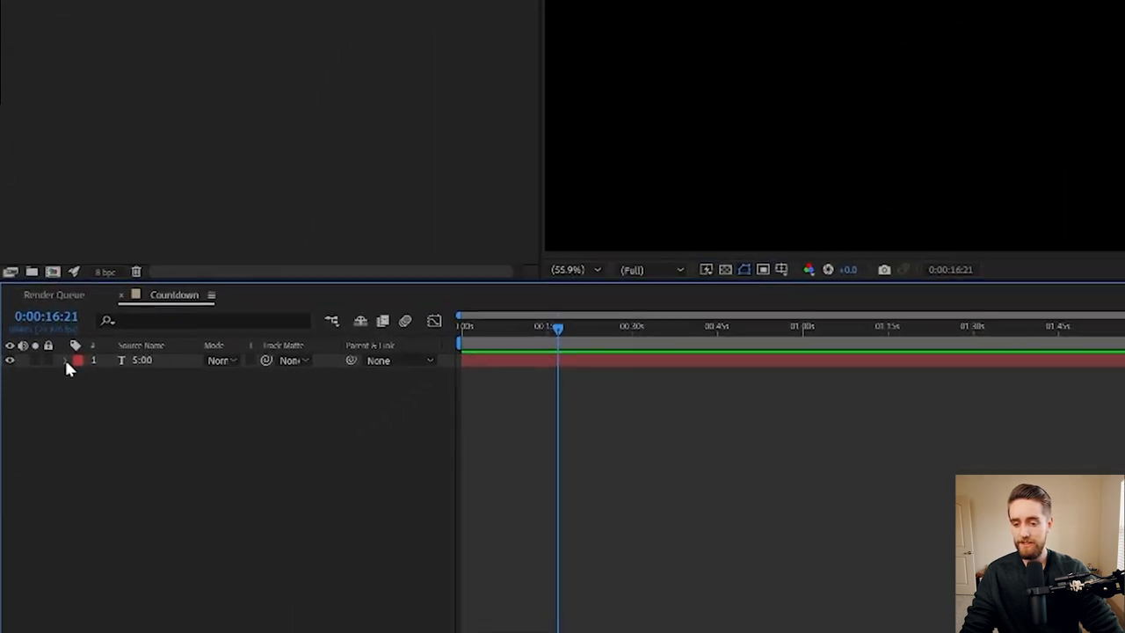
Step: Reveal the text layer's Source Text and enable an expression on it
{"action": "left_click", "coordinate": [76, 359]}
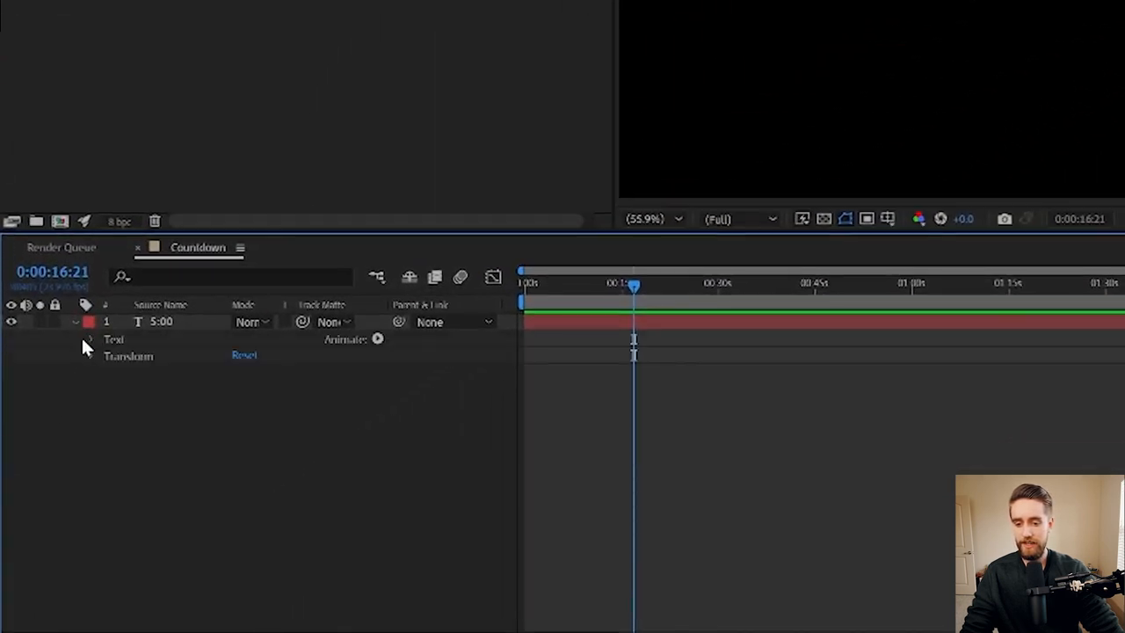
{"action": "left_click", "coordinate": [87, 341]}
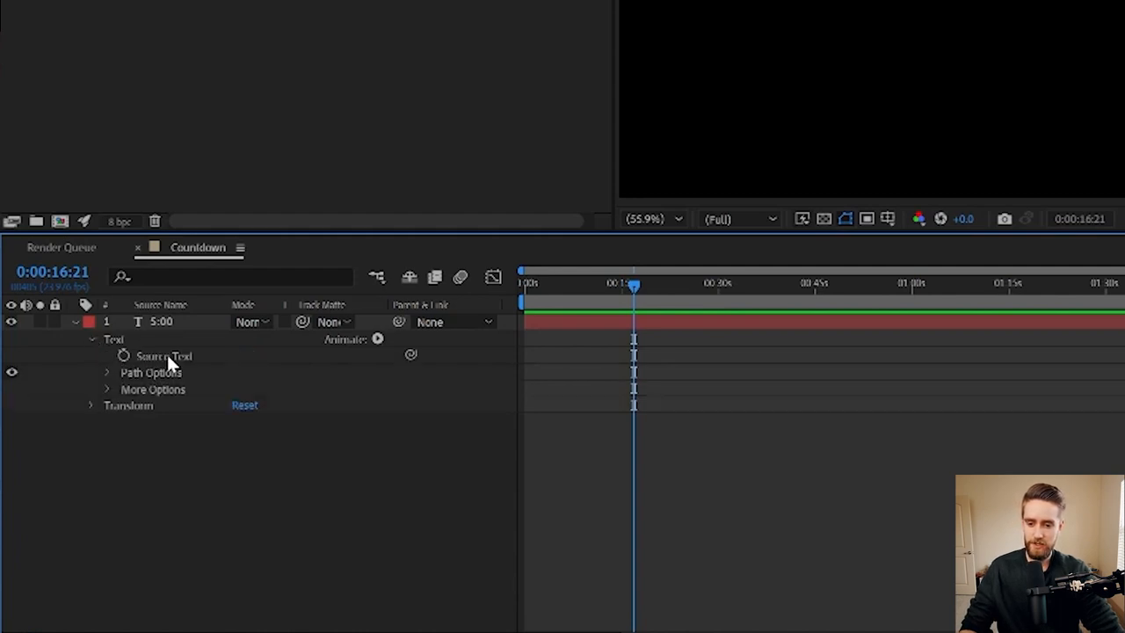
{"action": "mouse_move", "coordinate": [167, 373]}
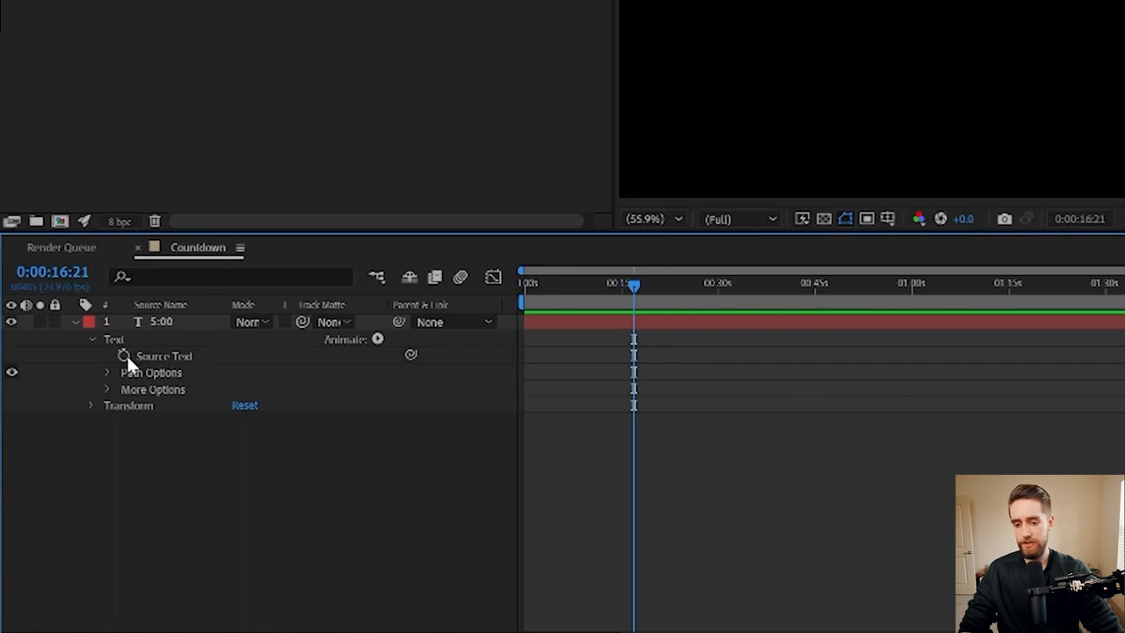
{"action": "mouse_move", "coordinate": [124, 355]}
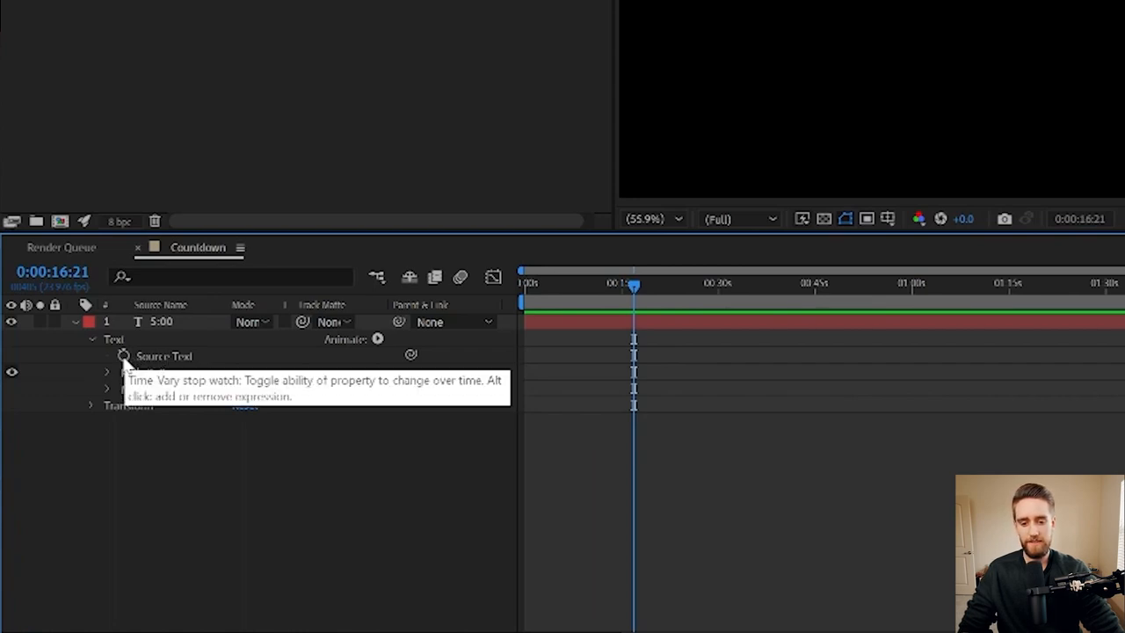
{"action": "left_click", "coordinate": [123, 355]}
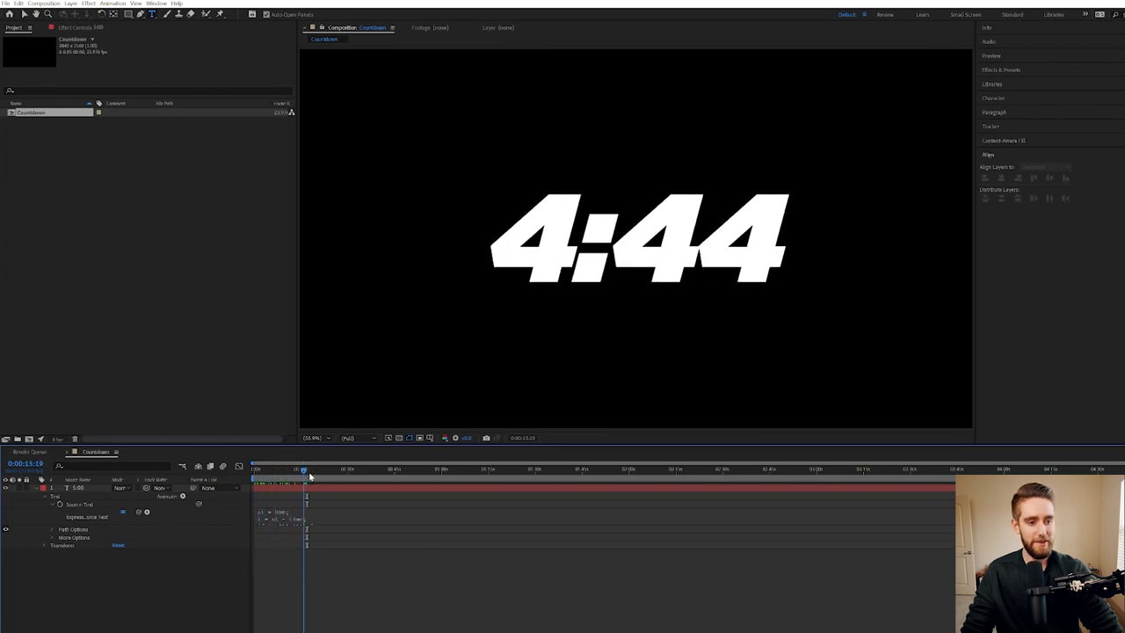
Step: Paste the countdown expression into Source Text and scrub the timeline to verify the timer
{"action": "left_click_drag", "start_coordinate": [302, 469], "coordinate": [587, 469]}
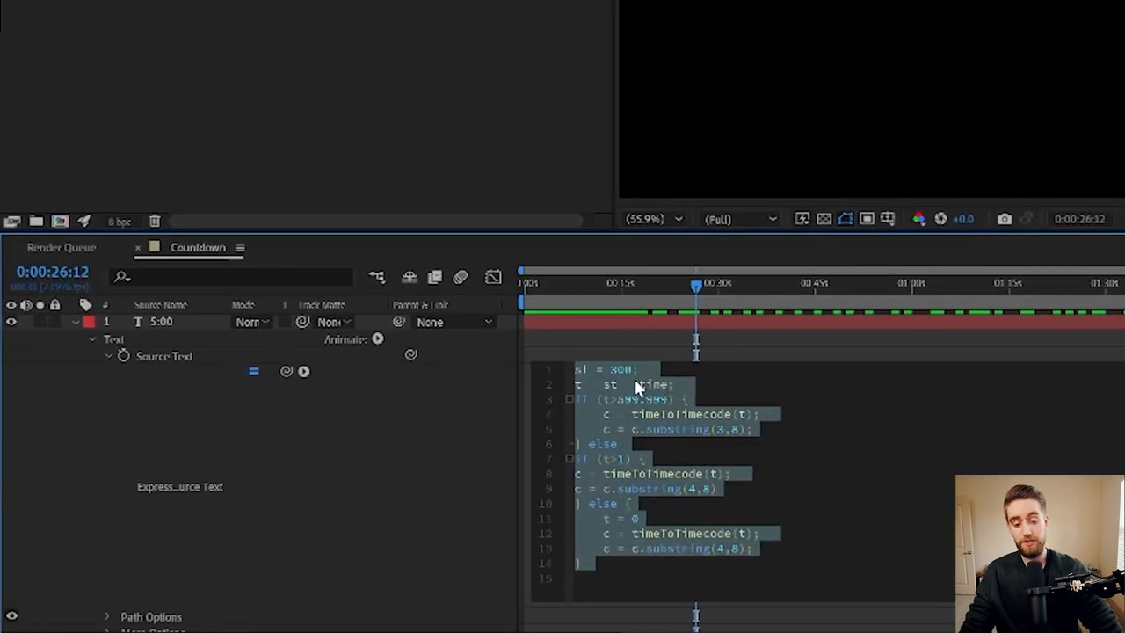
{"action": "double_click", "coordinate": [618, 369]}
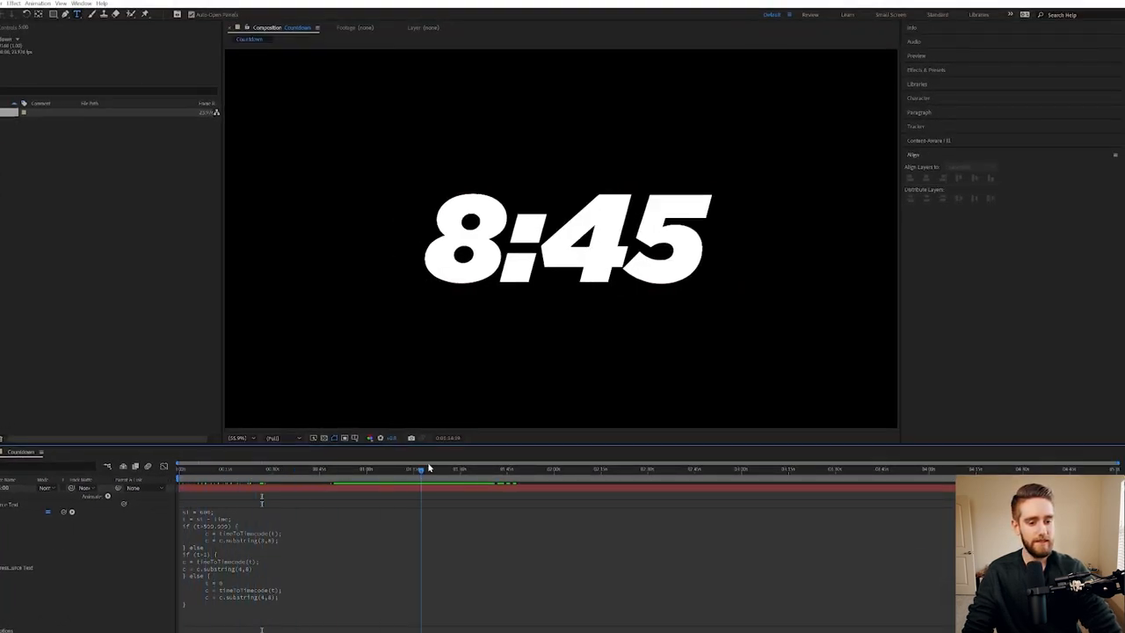
{"action": "left_click", "coordinate": [707, 468]}
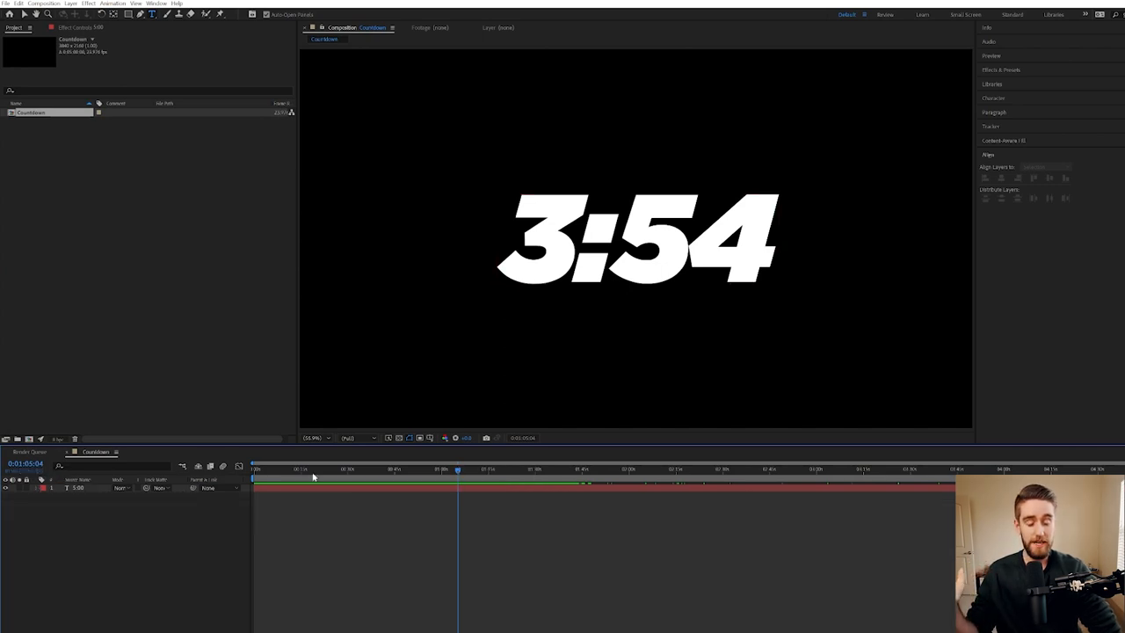
{"action": "left_click", "coordinate": [285, 468]}
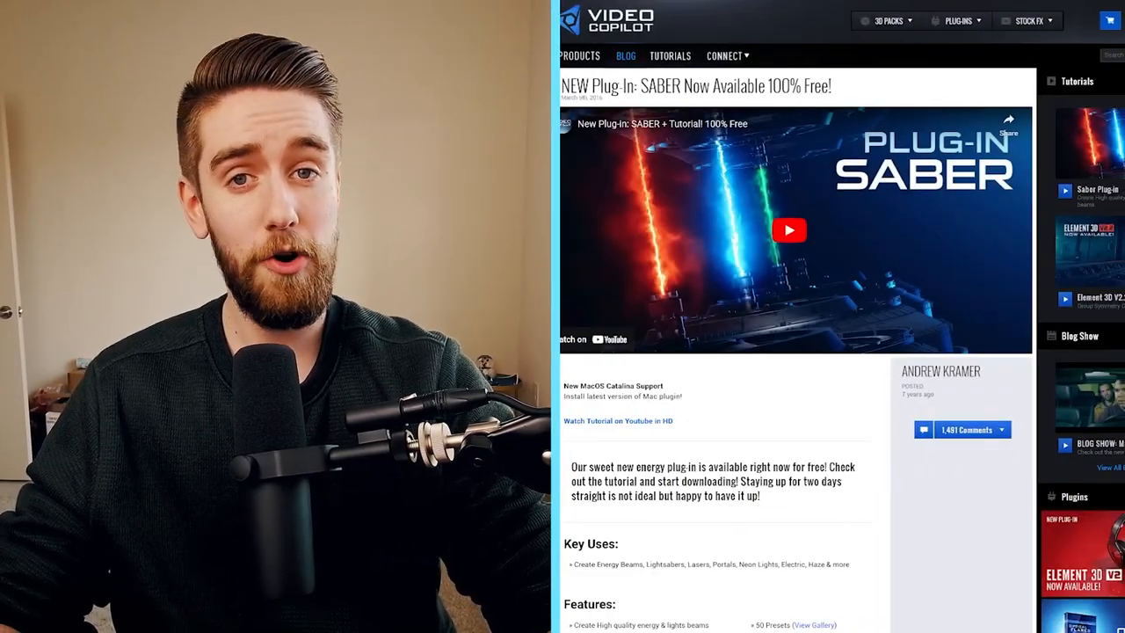
Step: Download the free Saber plug-in for Windows from the Video Copilot page
{"action": "scroll", "scroll_direction": "down", "scroll_amount": 3}
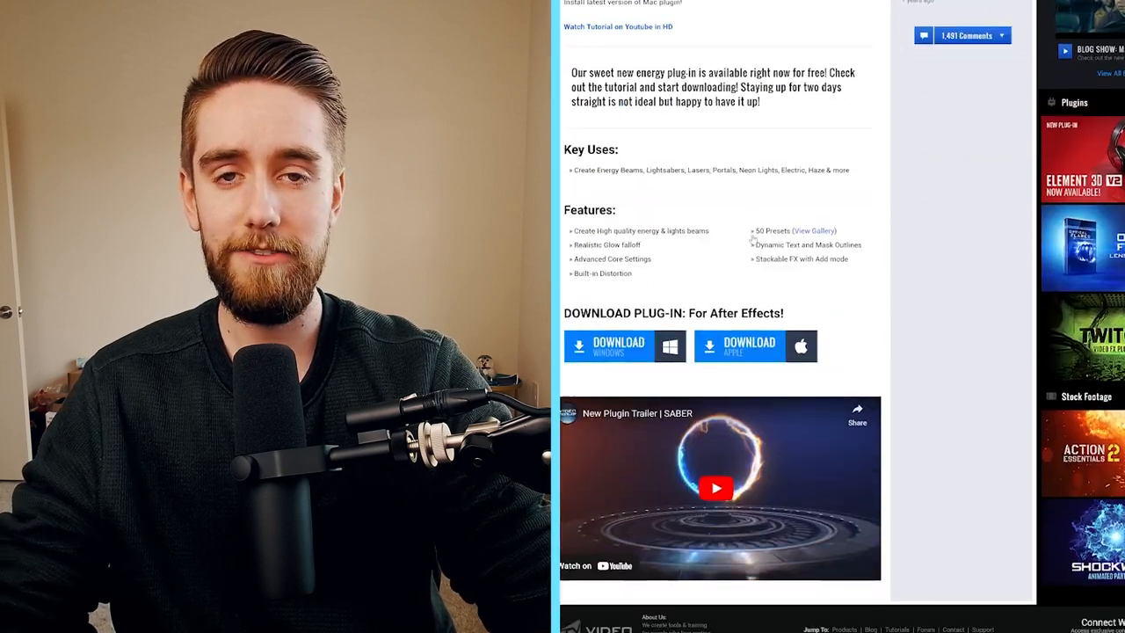
{"action": "left_click", "coordinate": [609, 344]}
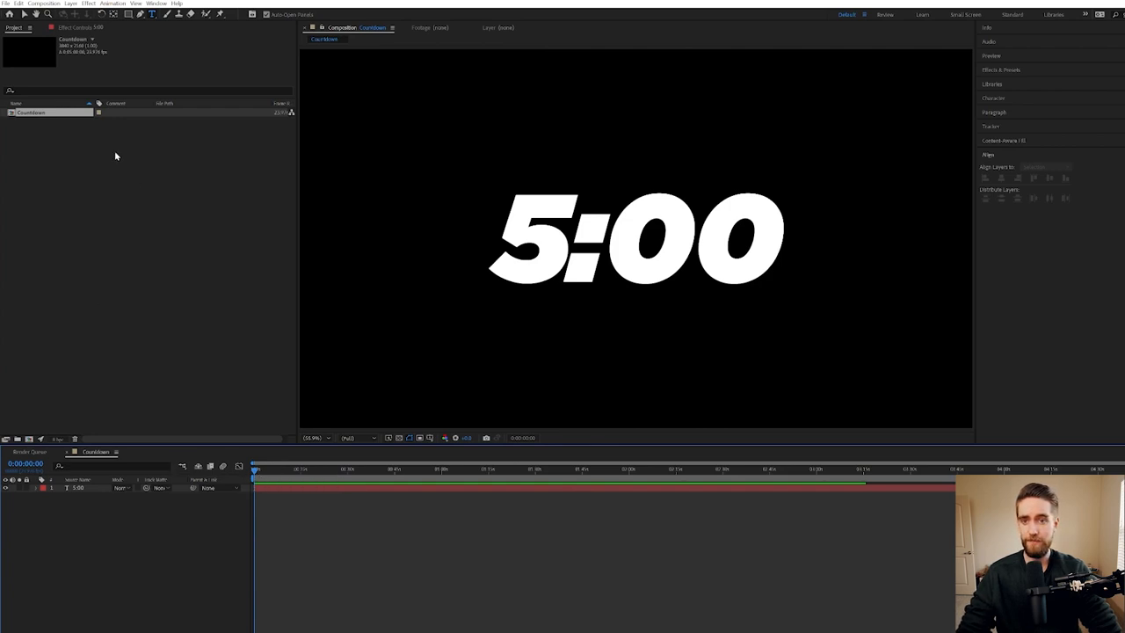
Step: Create a new solid layer named Saber above the 5:00 text layer
{"action": "left_click", "coordinate": [70, 3]}
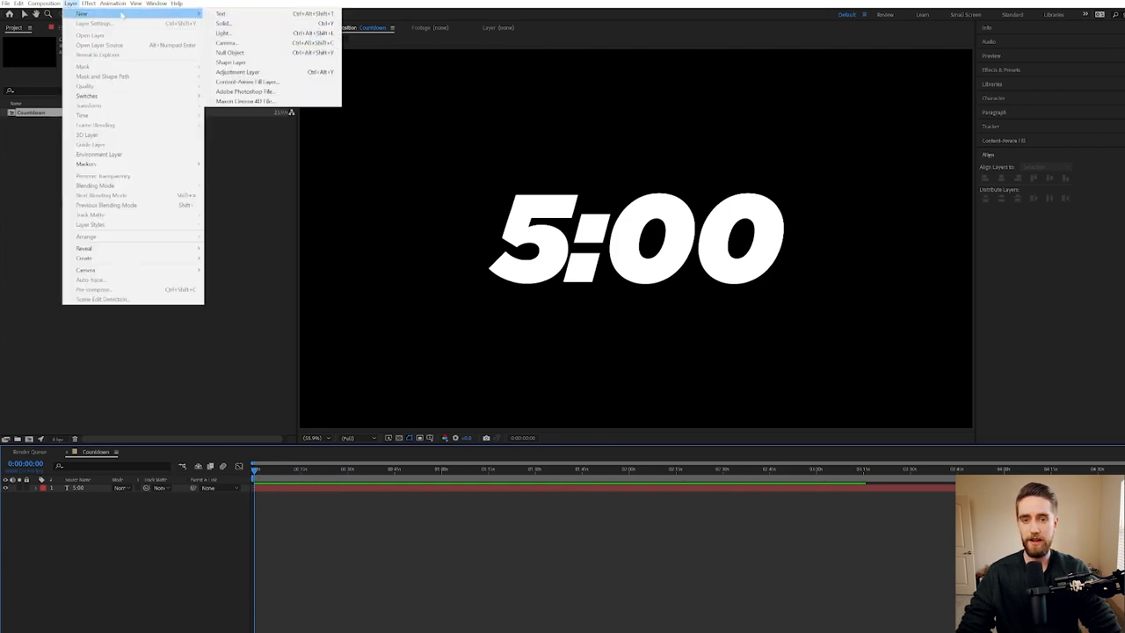
{"action": "left_click", "coordinate": [221, 23]}
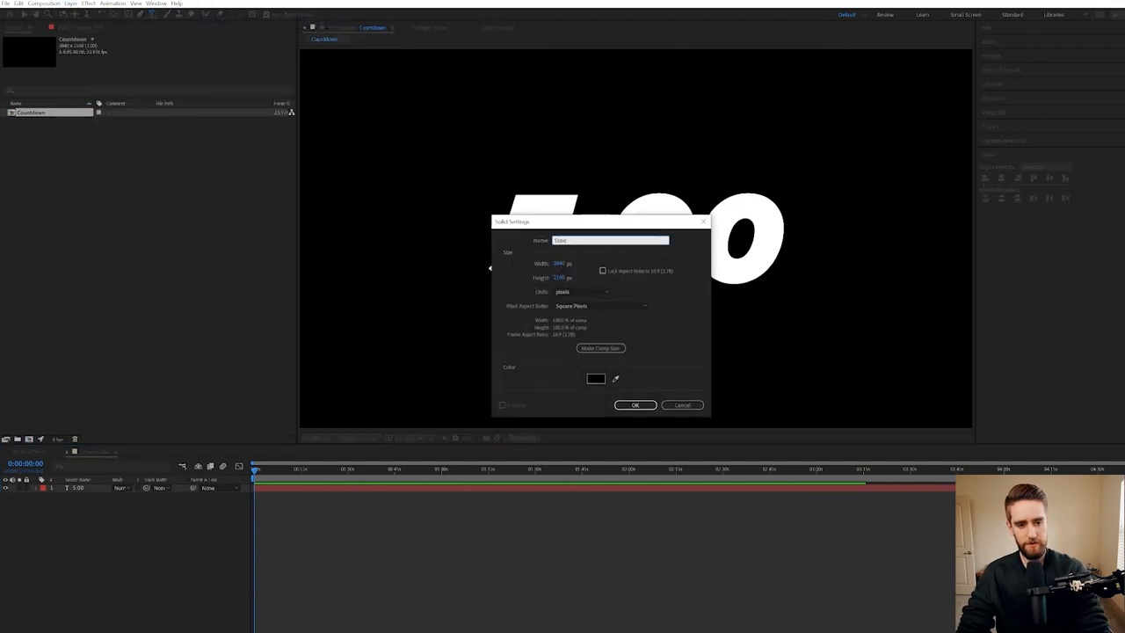
{"action": "left_click", "coordinate": [594, 378]}
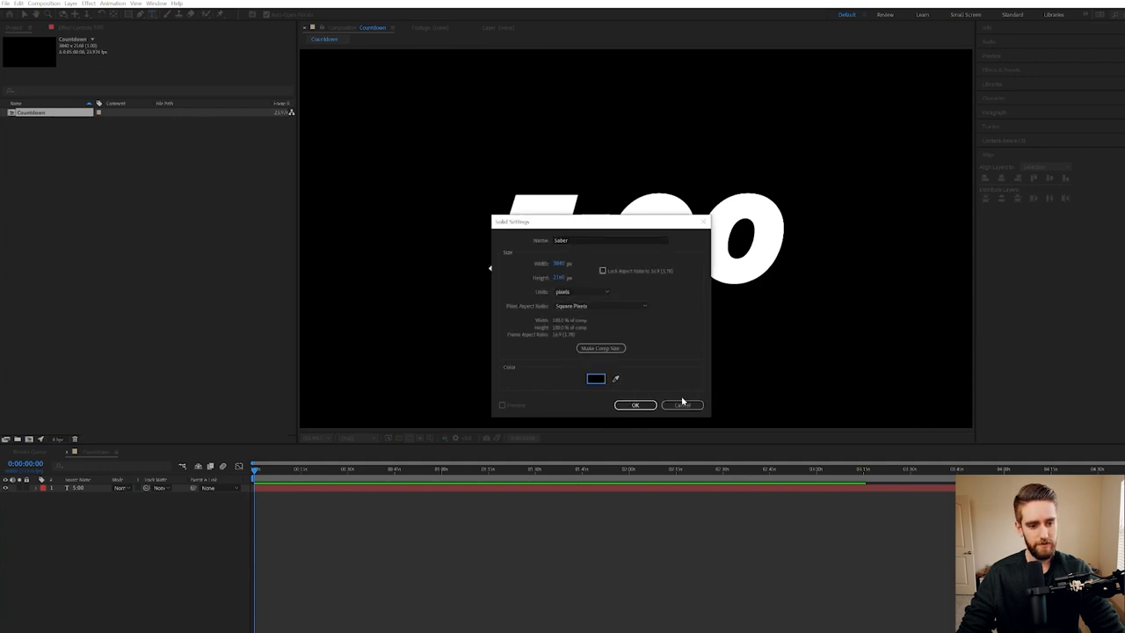
{"action": "left_click", "coordinate": [634, 404]}
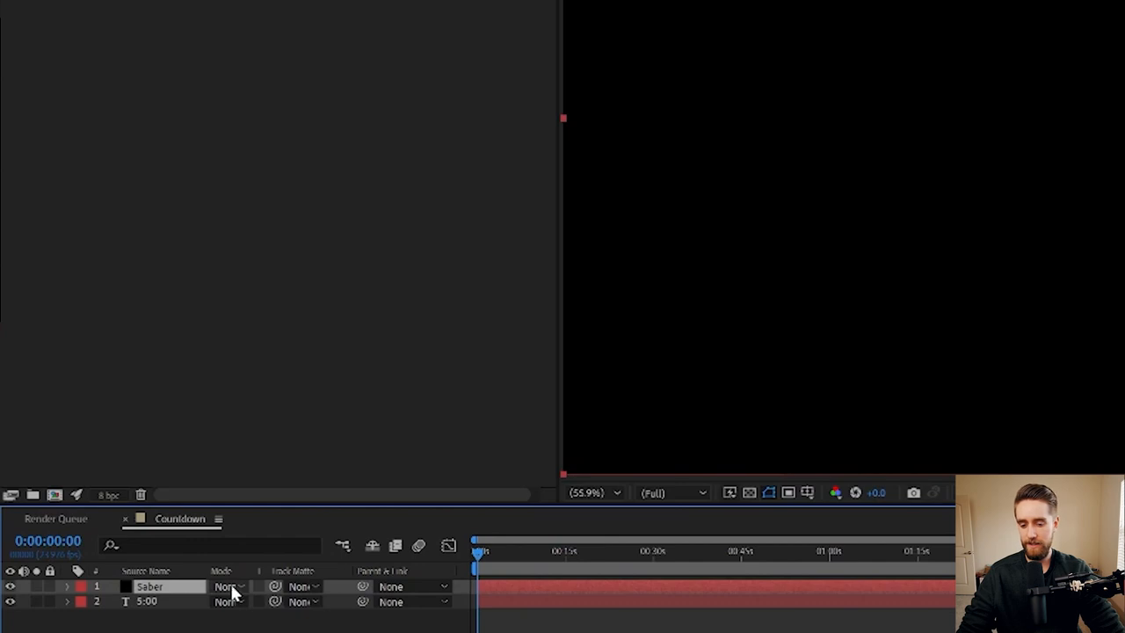
Step: Set the Saber layer's blending mode to Screen
{"action": "left_click", "coordinate": [227, 588]}
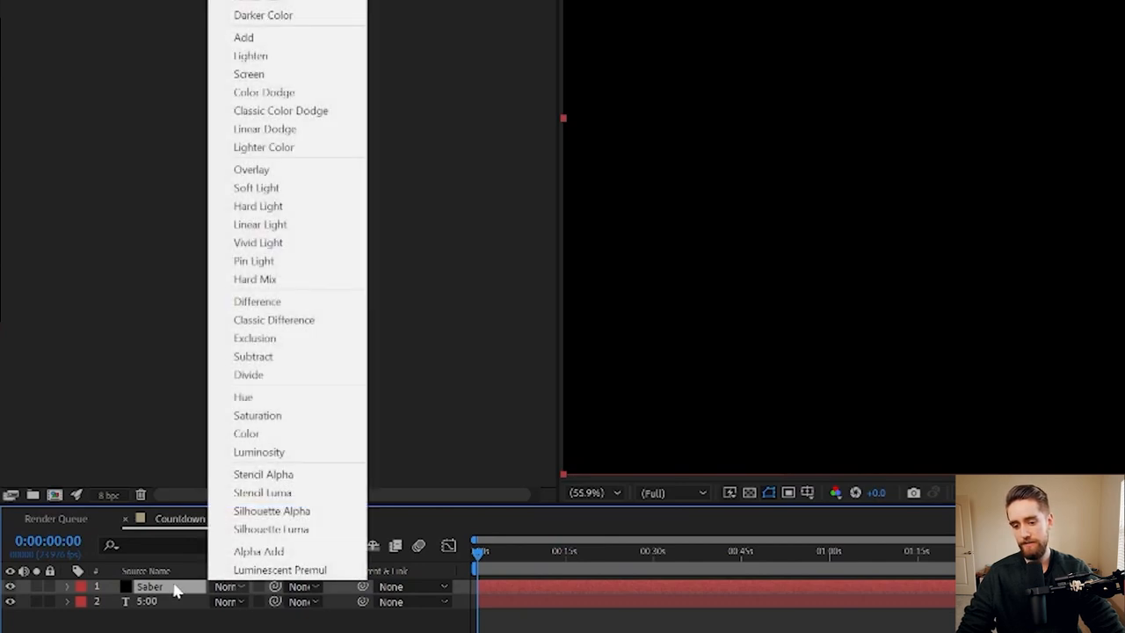
{"action": "mouse_move", "coordinate": [250, 74]}
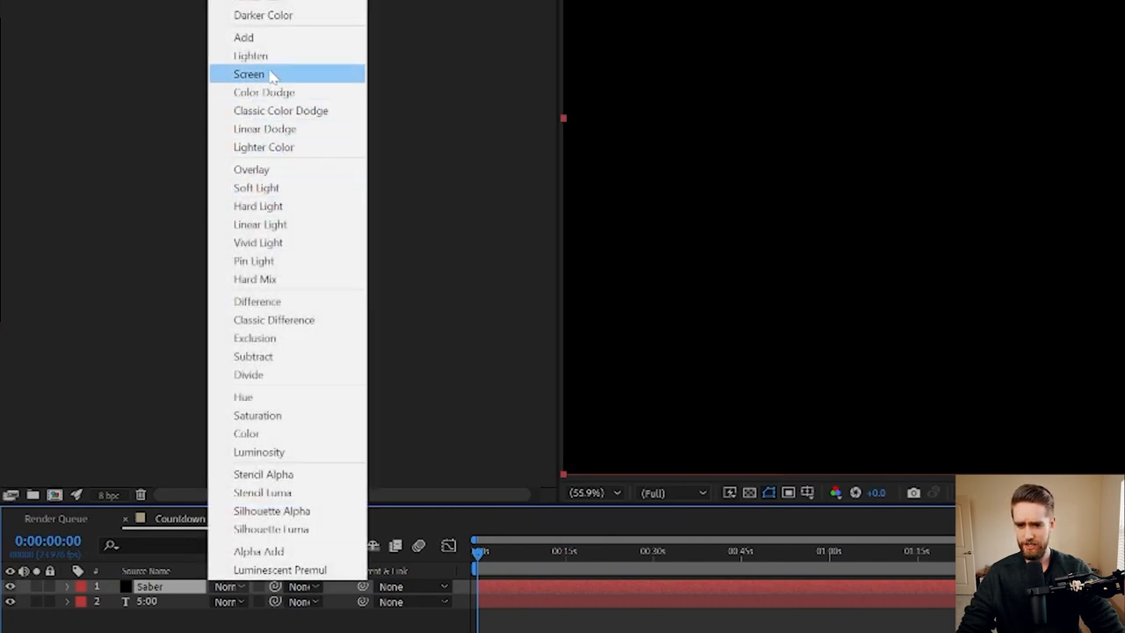
{"action": "left_click", "coordinate": [250, 74]}
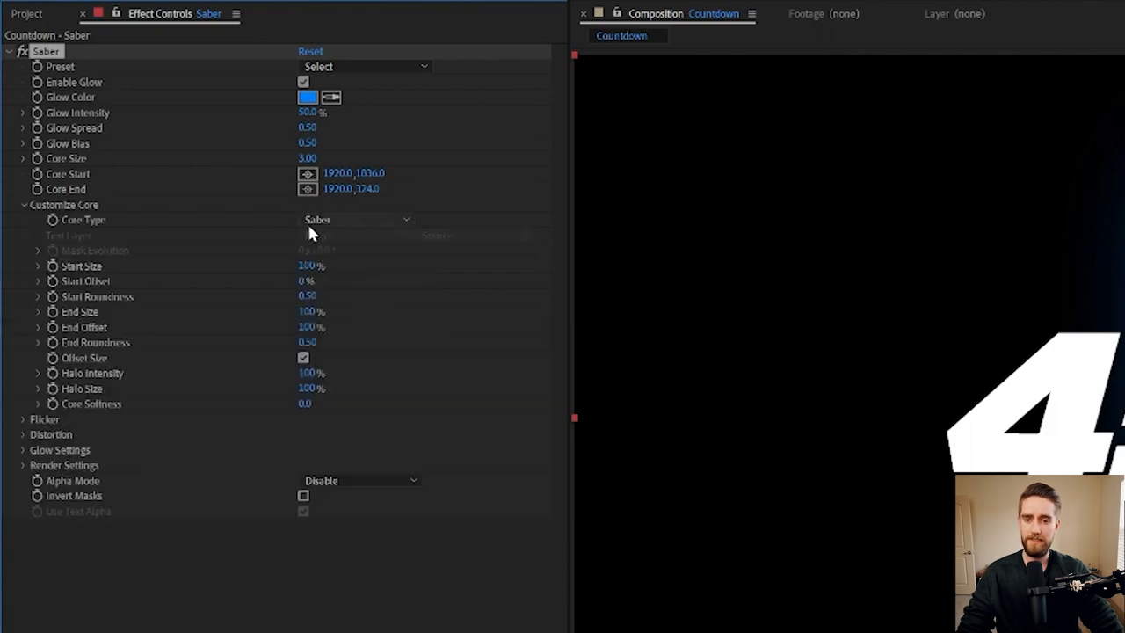
Step: Set Saber's Core Type to Text Layer and use the 5:00 layer as the core
{"action": "left_click", "coordinate": [355, 218]}
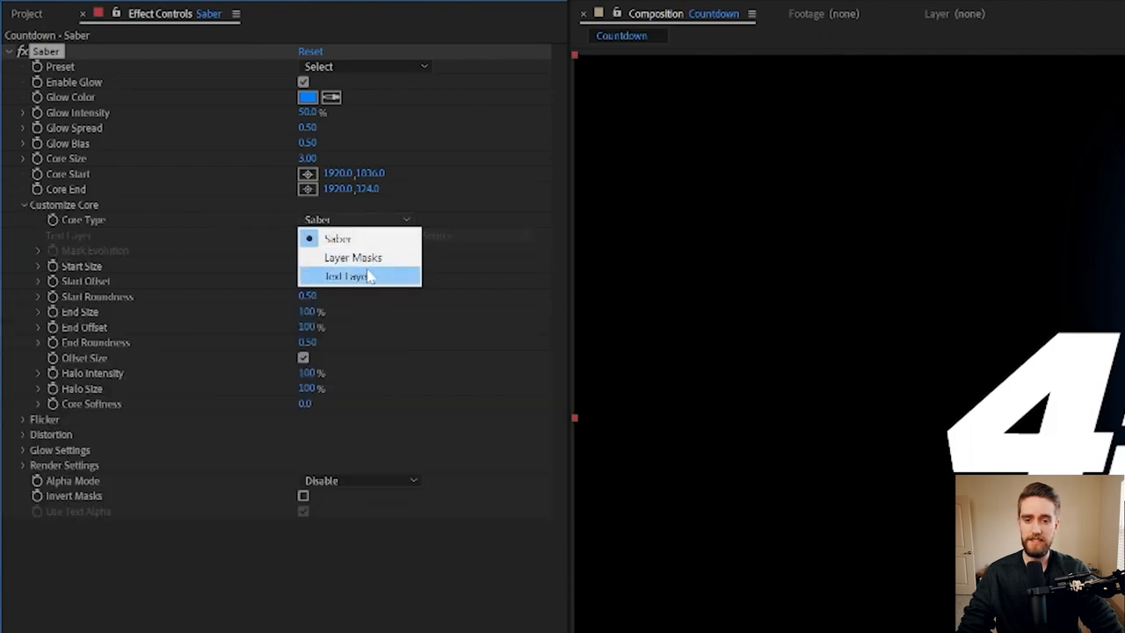
{"action": "left_click", "coordinate": [344, 276]}
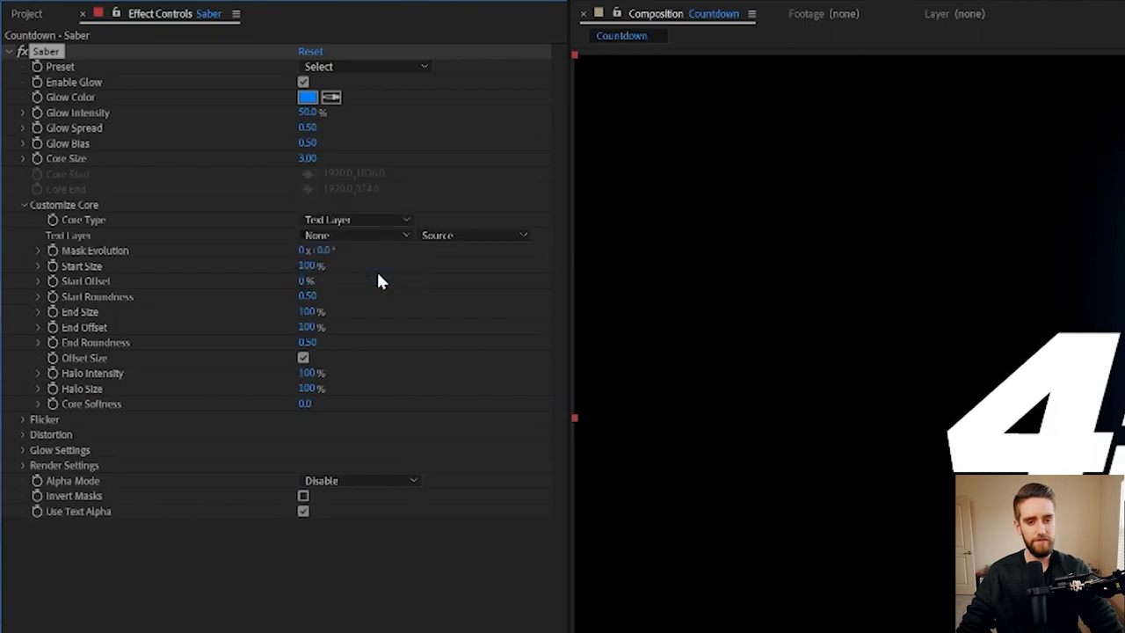
{"action": "left_click", "coordinate": [355, 236]}
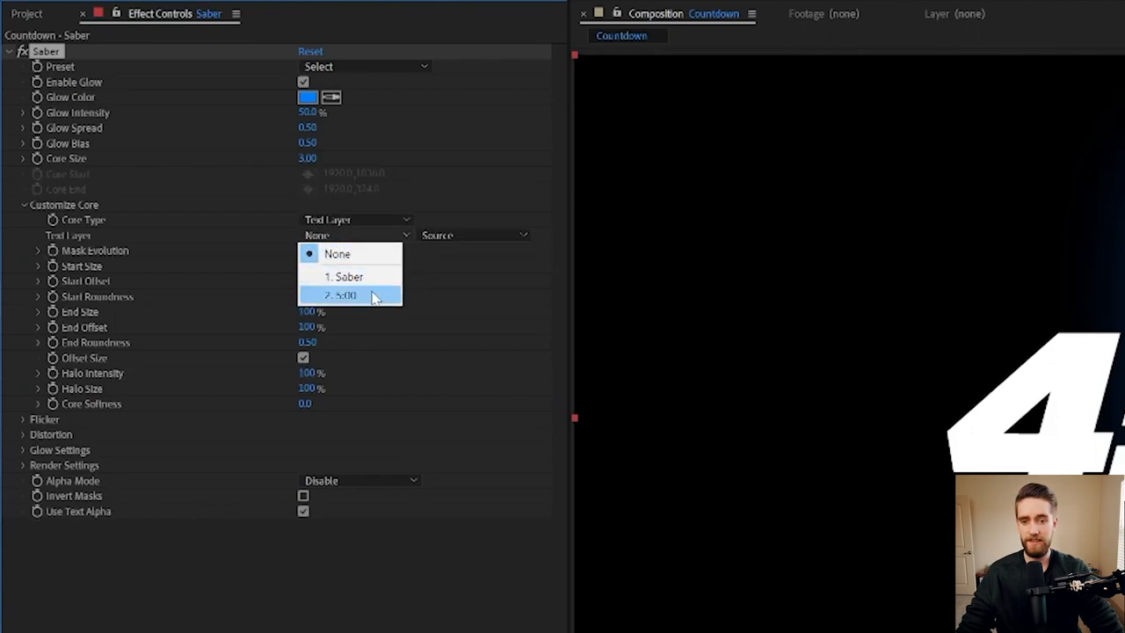
{"action": "left_click", "coordinate": [341, 295]}
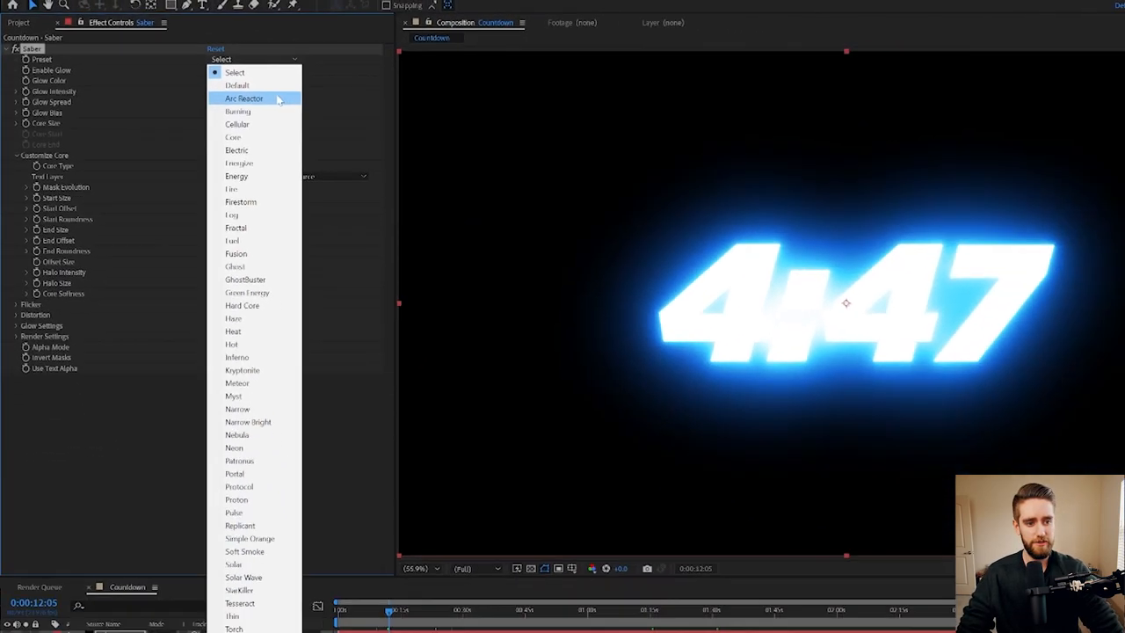
Step: Apply the Arc Reactor preset and set the glow colour to a light cyan-blue
{"action": "left_click", "coordinate": [242, 99]}
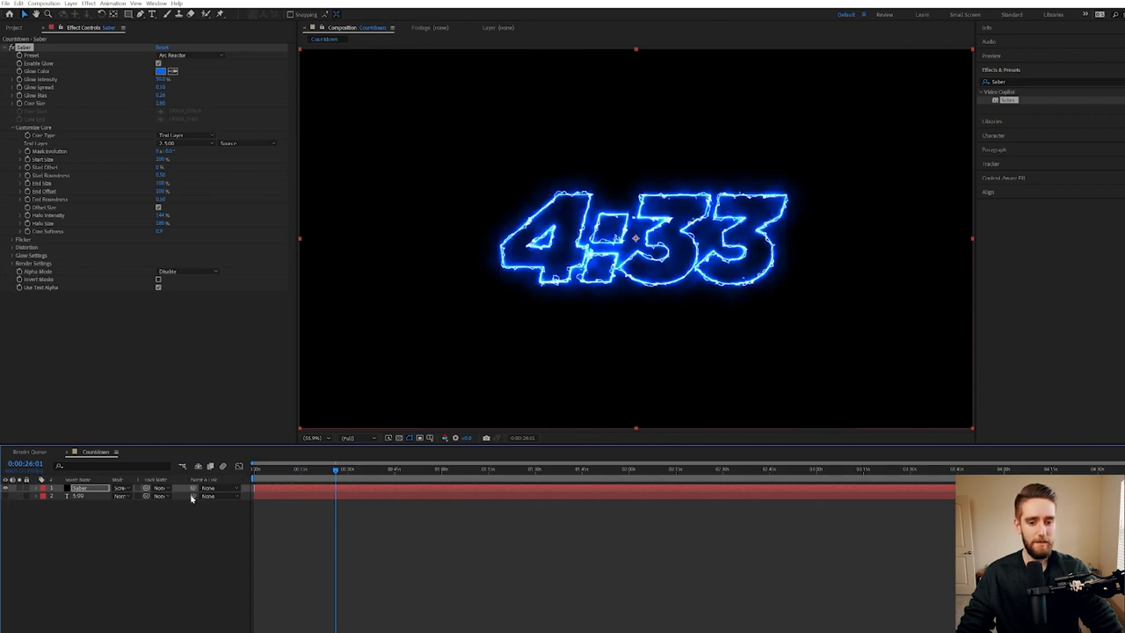
{"action": "left_click", "coordinate": [299, 468]}
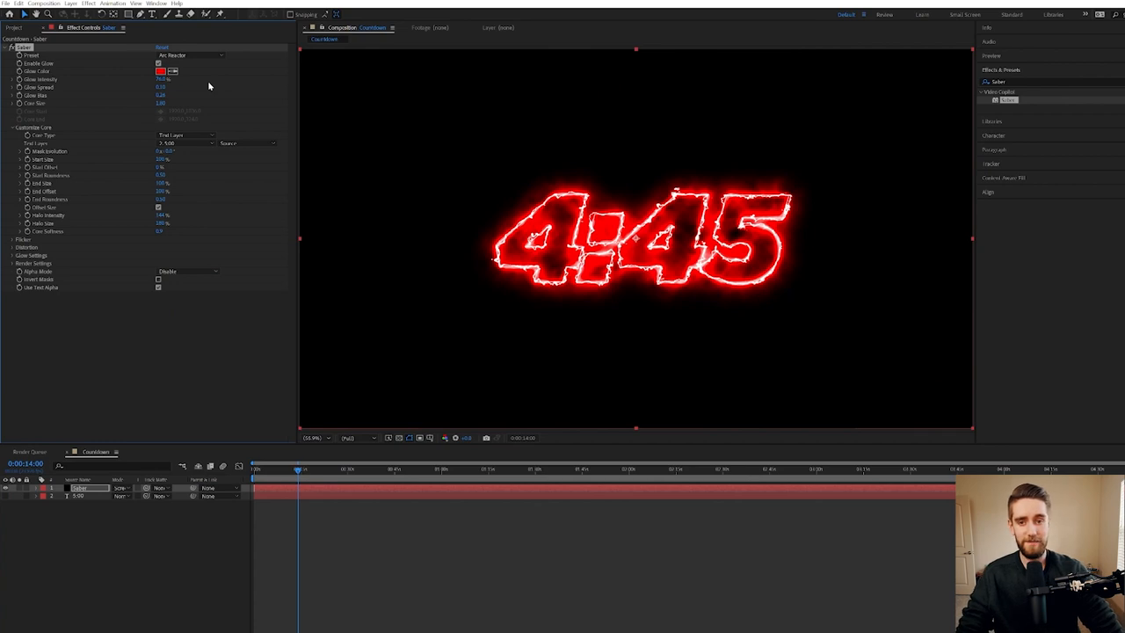
{"action": "left_click", "coordinate": [160, 70]}
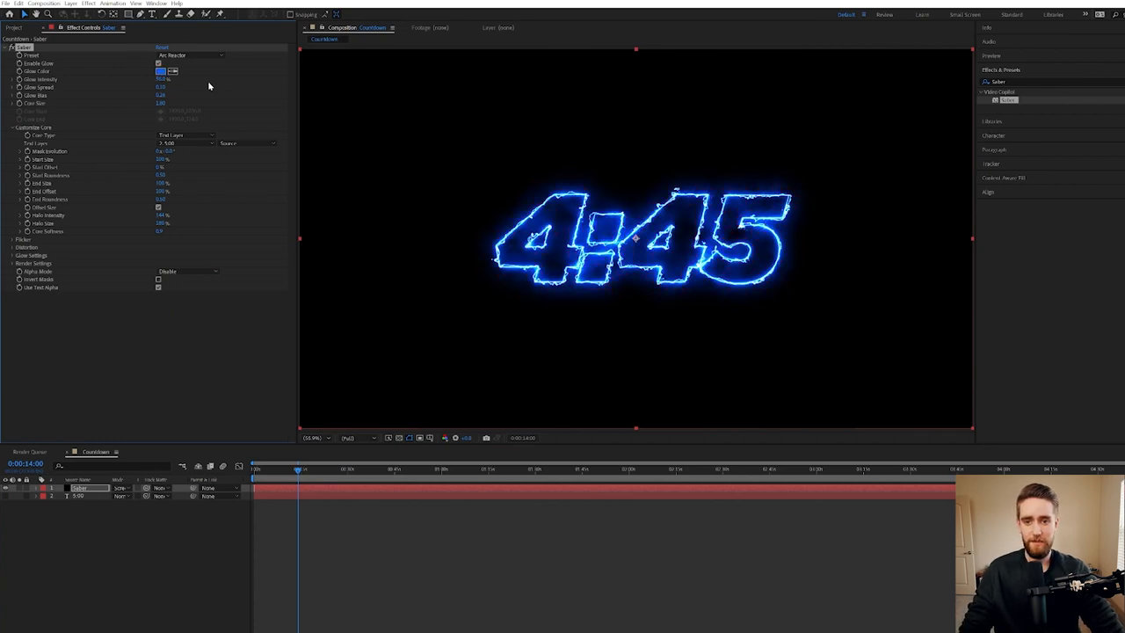
{"action": "left_click", "coordinate": [162, 70]}
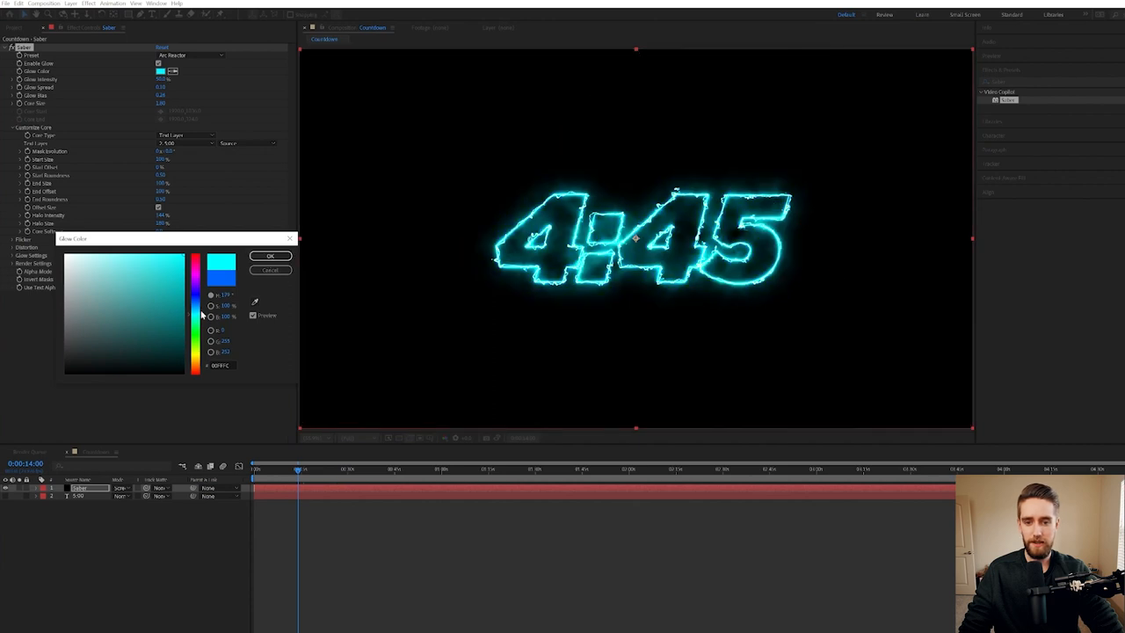
{"action": "left_click", "coordinate": [271, 256]}
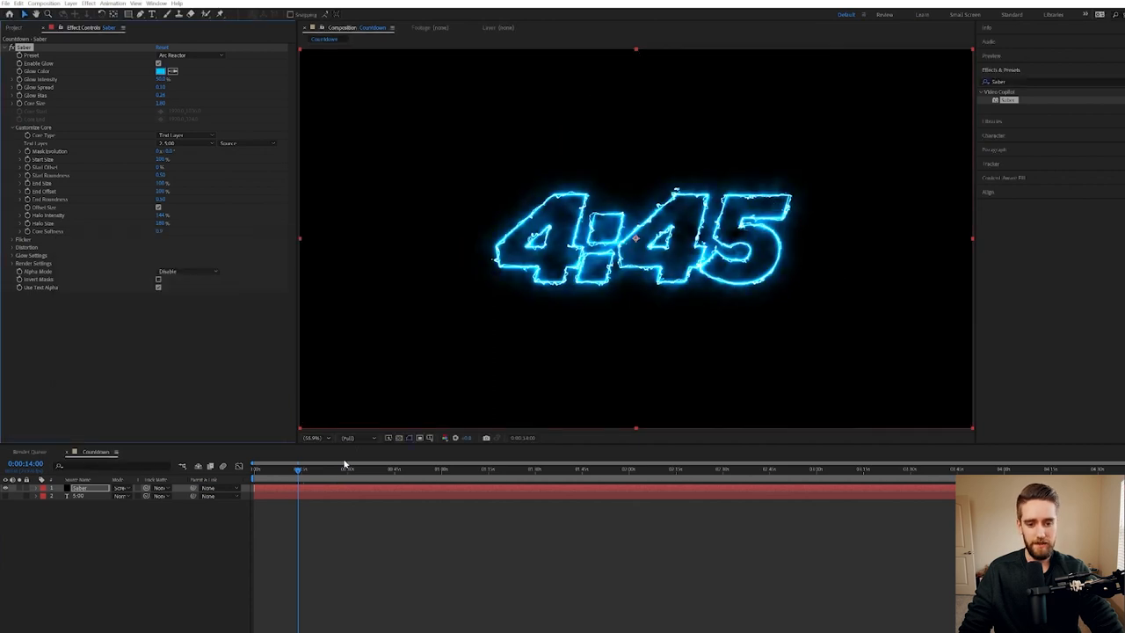